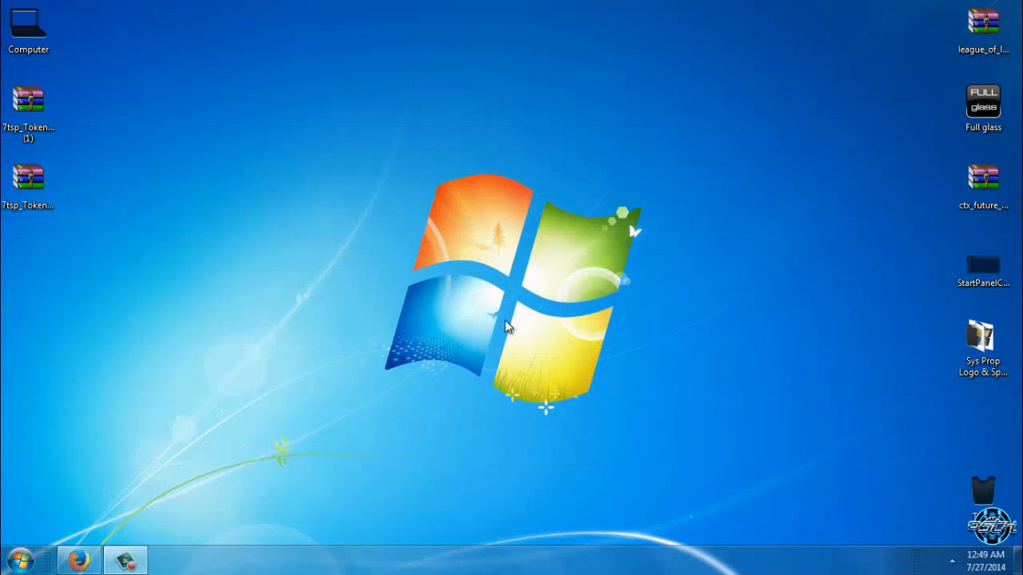
pyautogui.moveTo(124, 133)
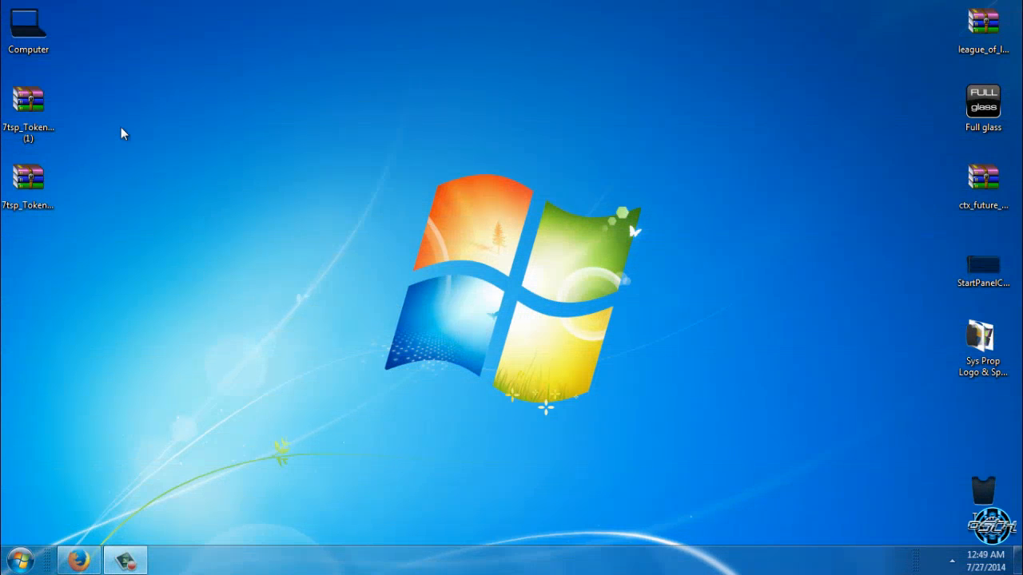
pyautogui.moveTo(205, 322)
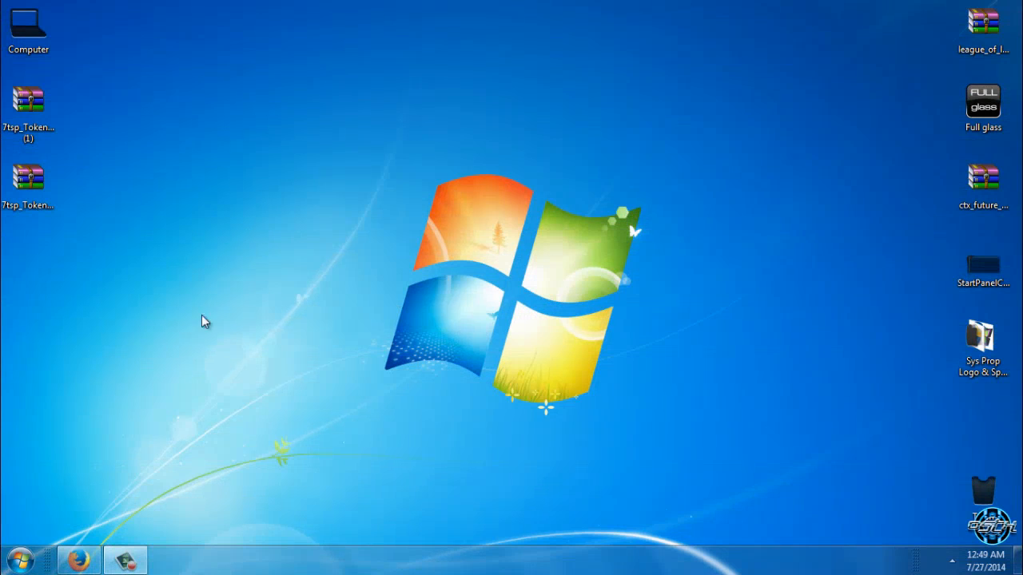
pyautogui.moveTo(120, 318)
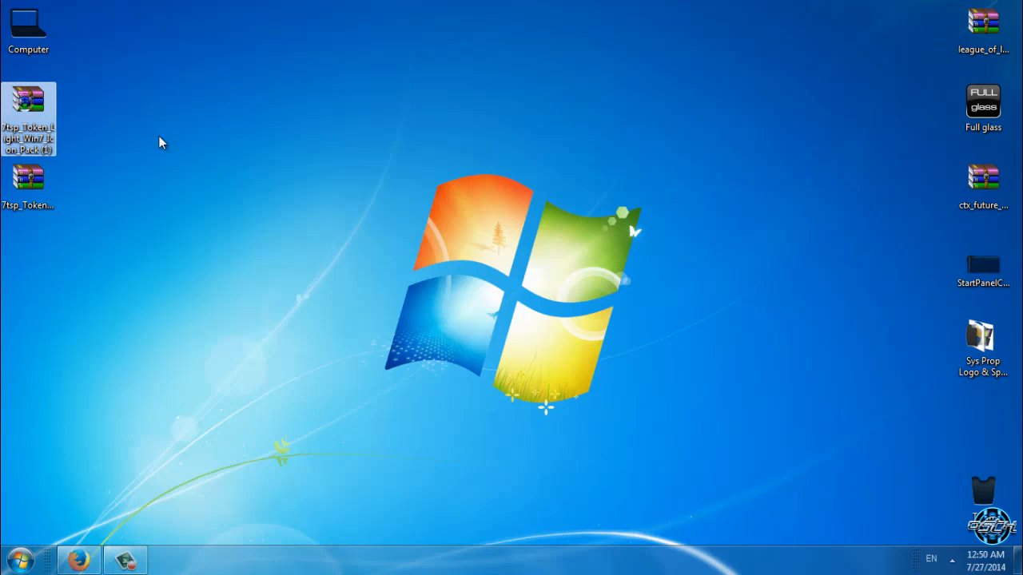
# Step: Select the Token Light pack archive, then view the 7tsp page's download versions in Firefox
pyautogui.click(28, 177)
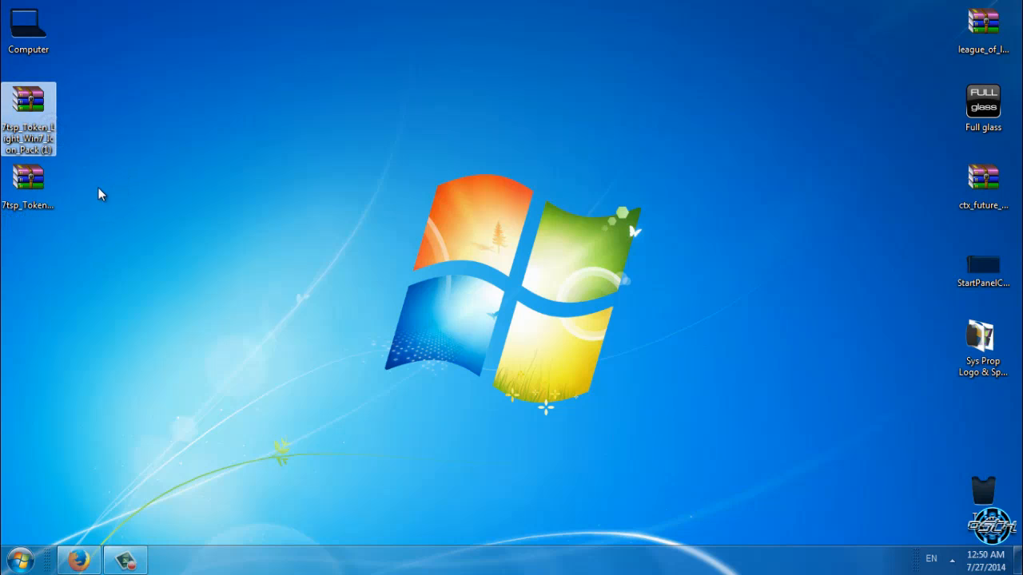
pyautogui.rightClick(200, 212)
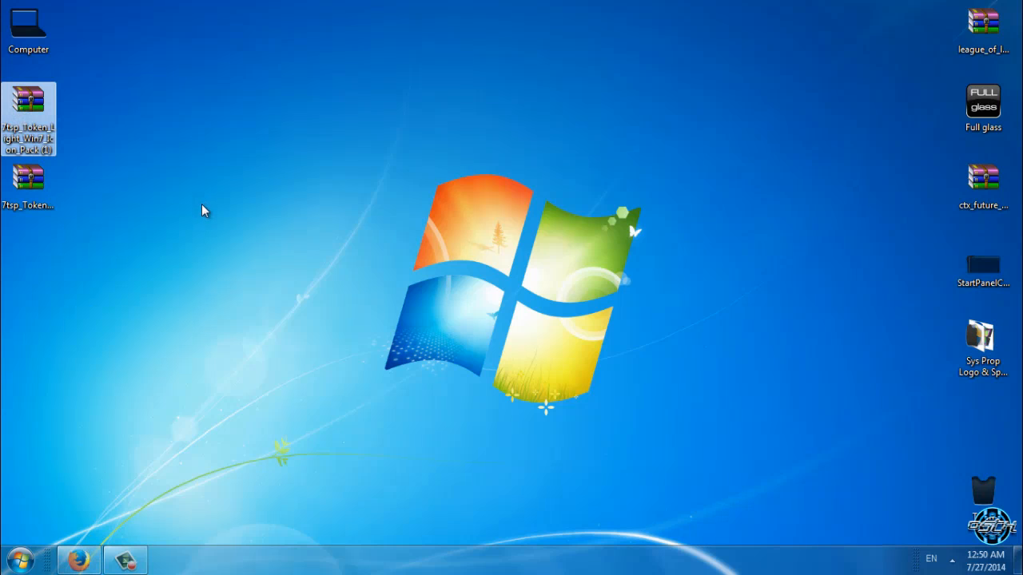
pyautogui.moveTo(92, 557)
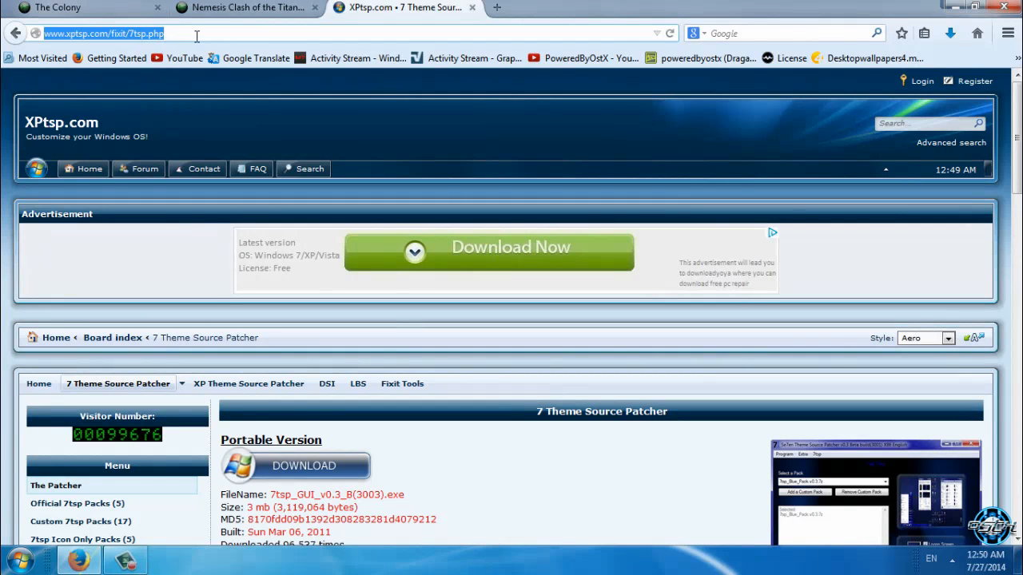
pyautogui.click(104, 34)
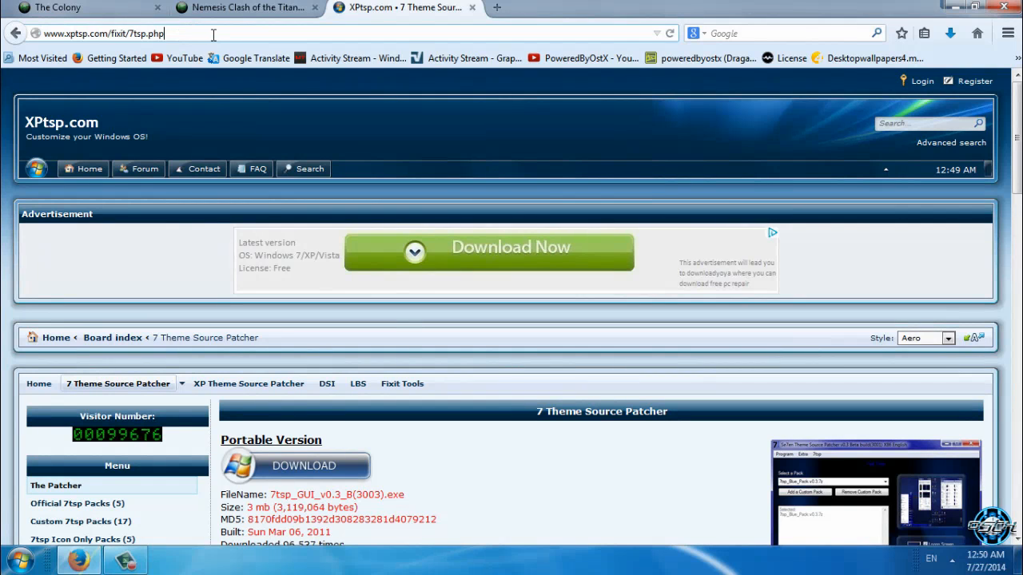
pyautogui.scroll(-3)
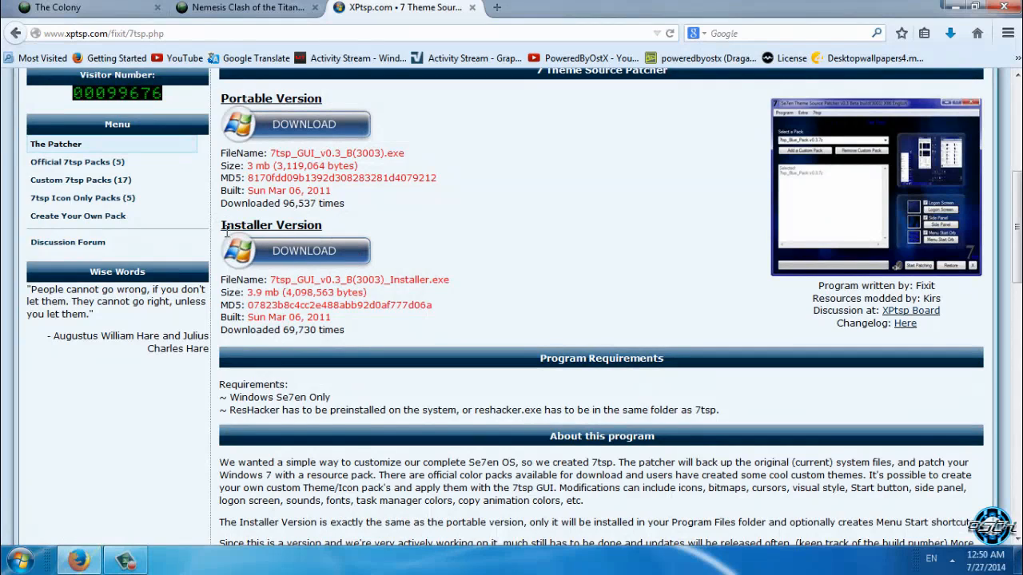
pyautogui.moveTo(303, 256)
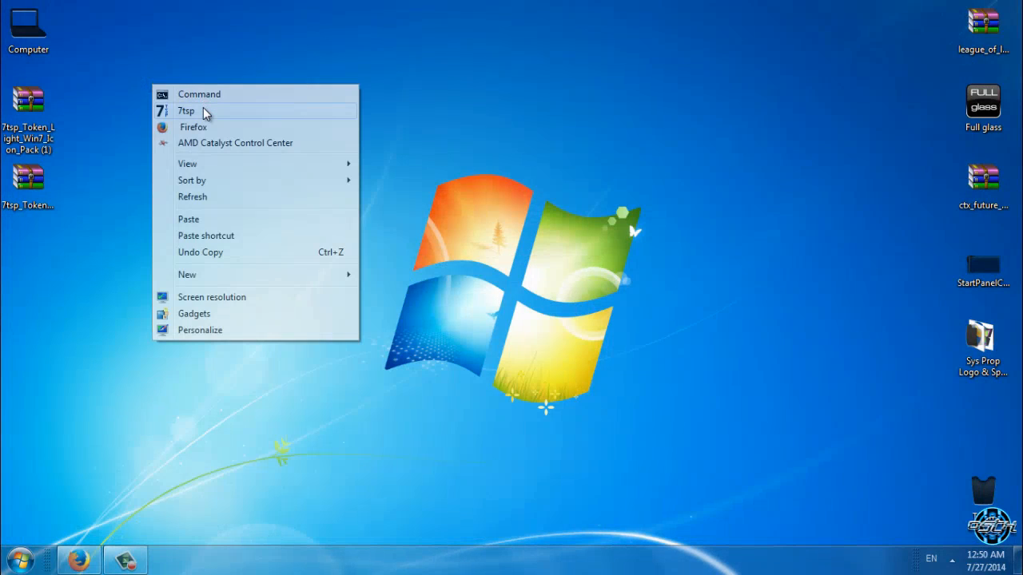
# Step: Launch 7tsp from the desktop, showing Token Dark Win7 as the current pack
pyautogui.click(186, 110)
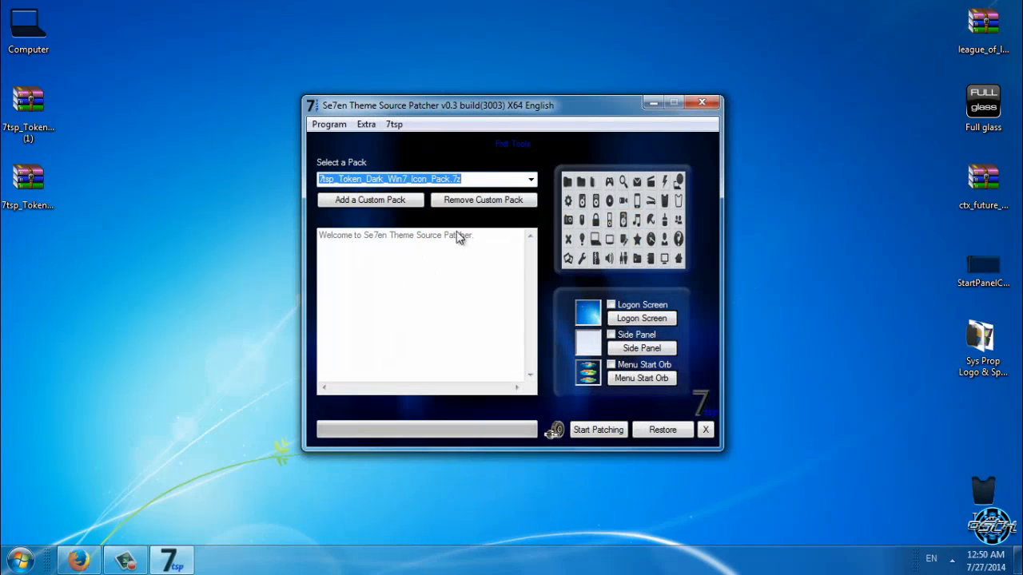
pyautogui.moveTo(384, 144)
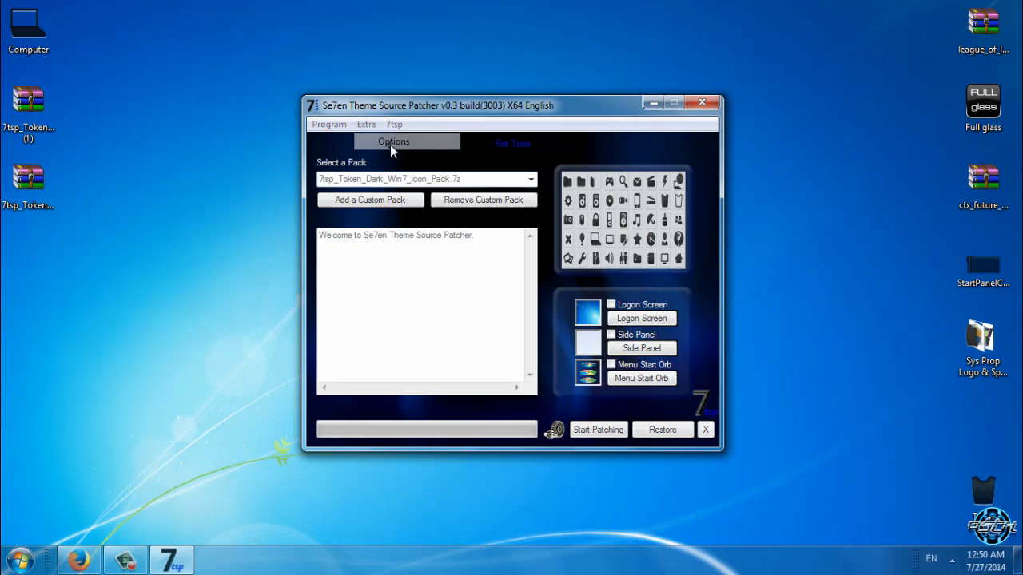
# Step: Save 7tsp options with Task Manager patching and restore-point creation enabled
pyautogui.click(394, 142)
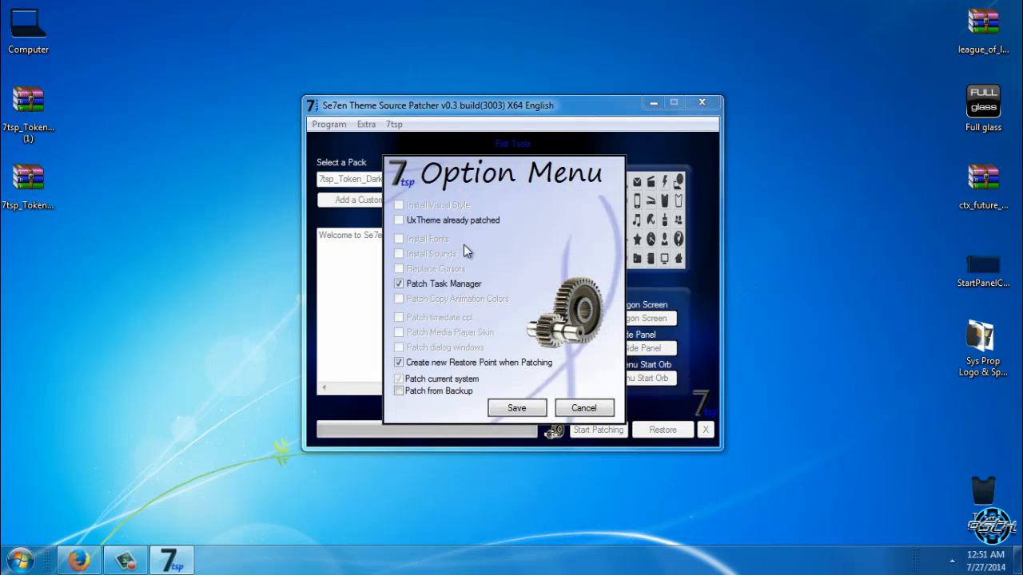
pyautogui.moveTo(497, 369)
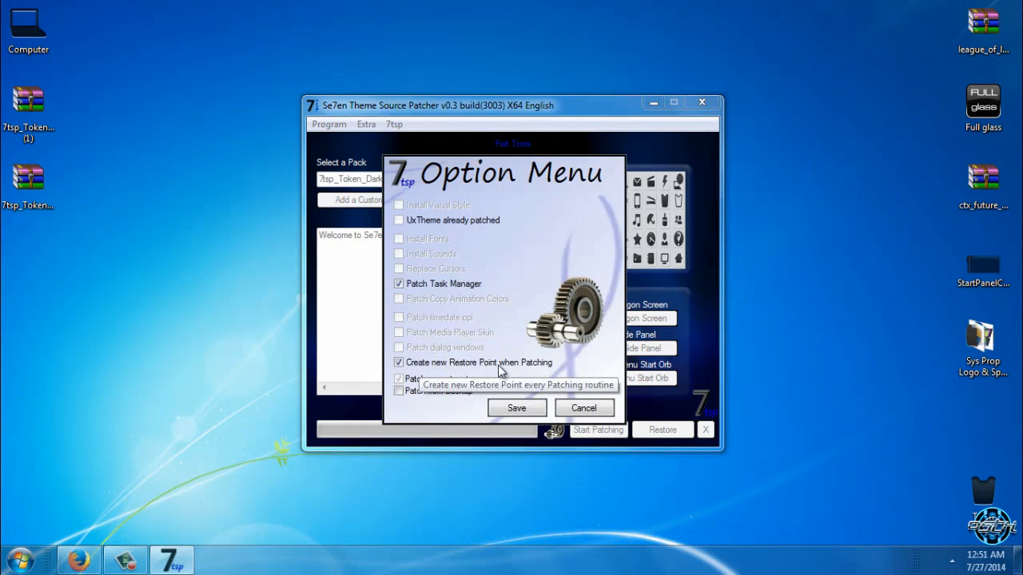
pyautogui.moveTo(517, 408)
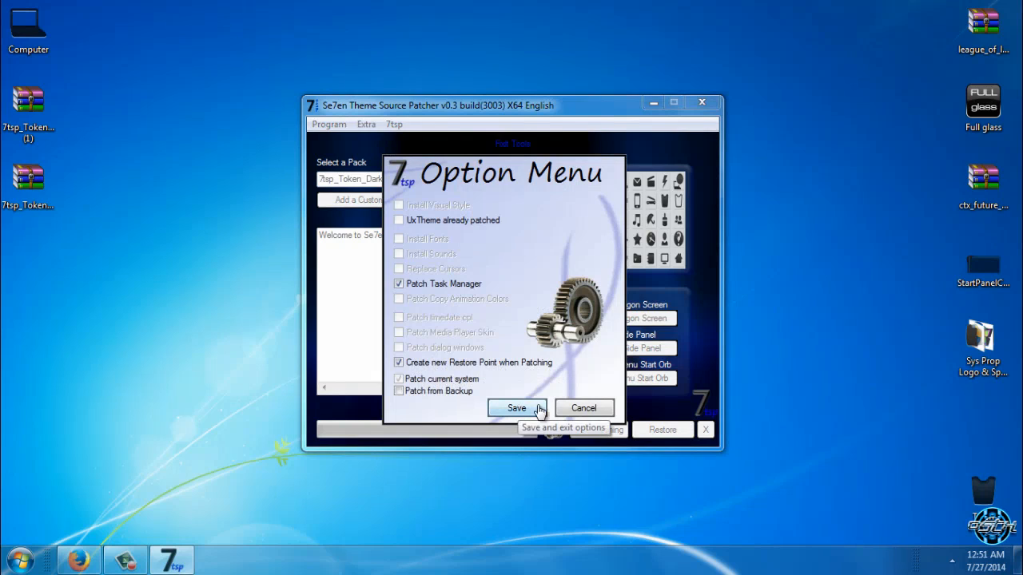
pyautogui.click(517, 408)
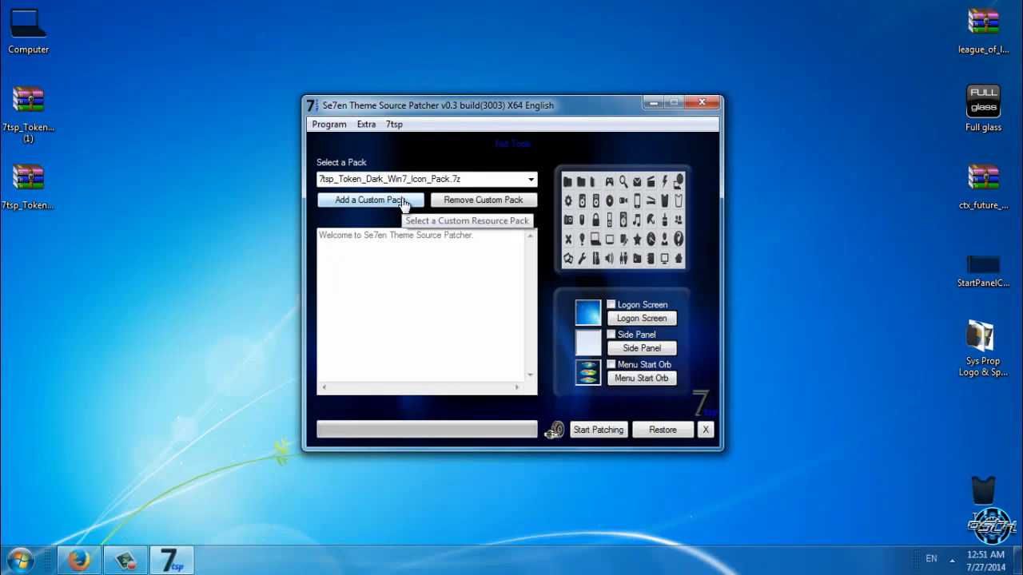
pyautogui.moveTo(349, 210)
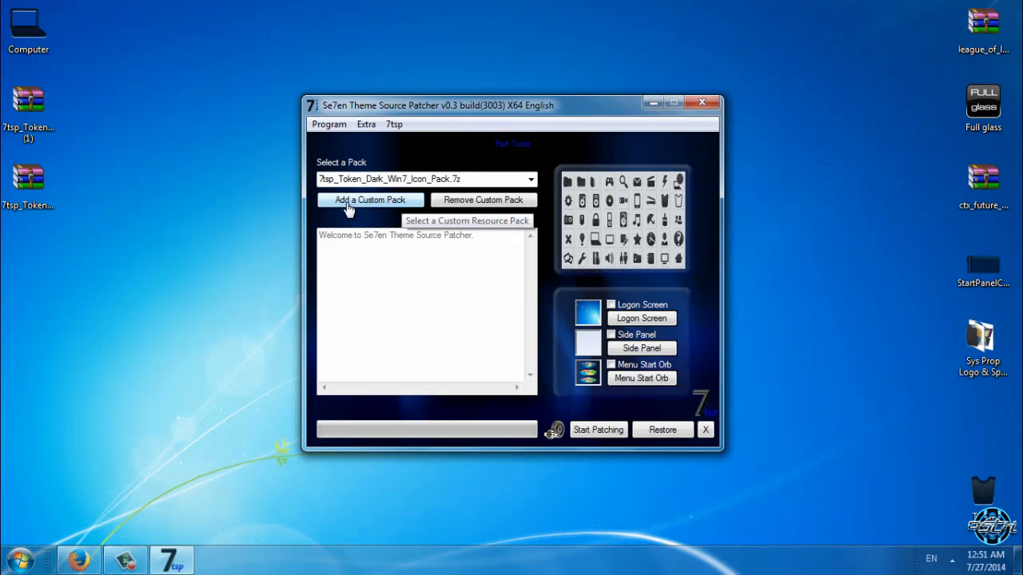
# Step: Load 7tsp_Token_Light_Win7_Icon_Pack (1) as the custom pack and start patching
pyautogui.click(369, 199)
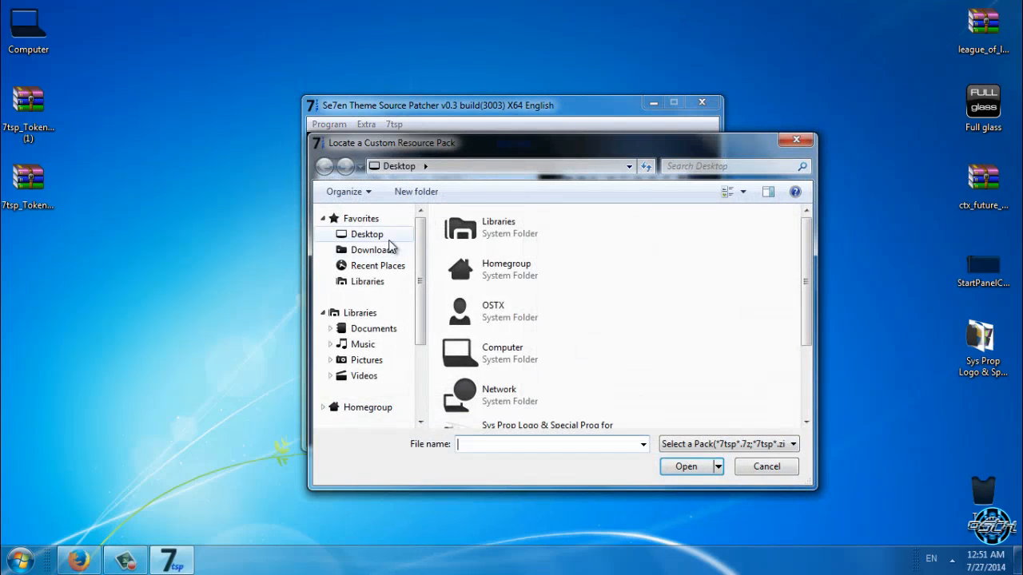
pyautogui.scroll(-3)
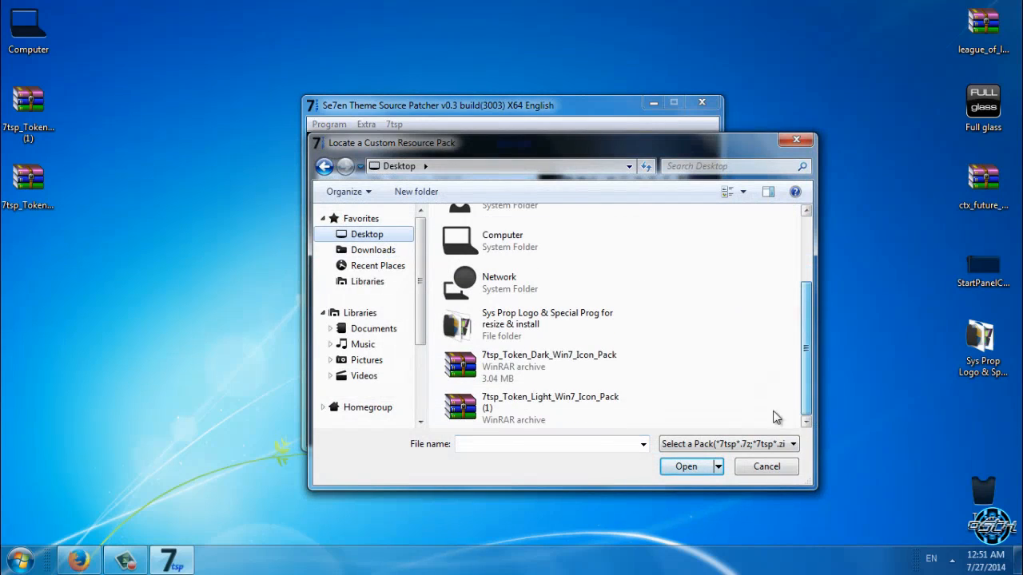
pyautogui.moveTo(588, 375)
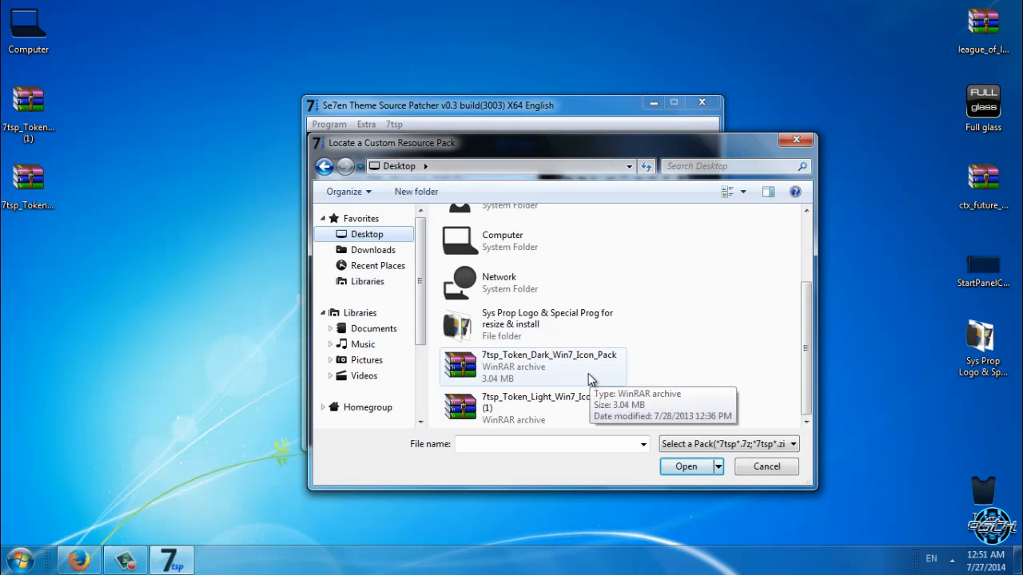
pyautogui.click(535, 408)
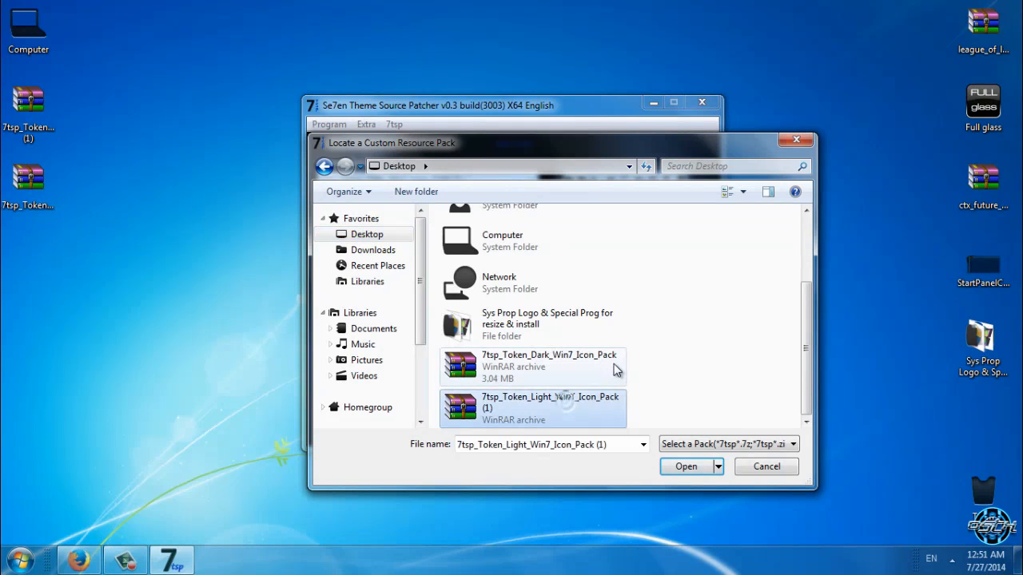
pyautogui.click(531, 366)
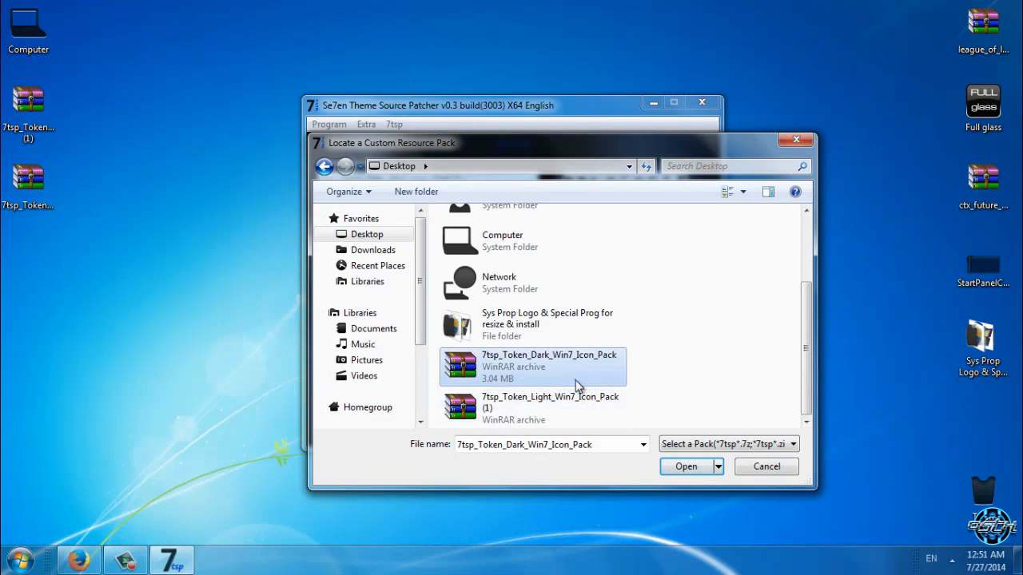
pyautogui.click(532, 408)
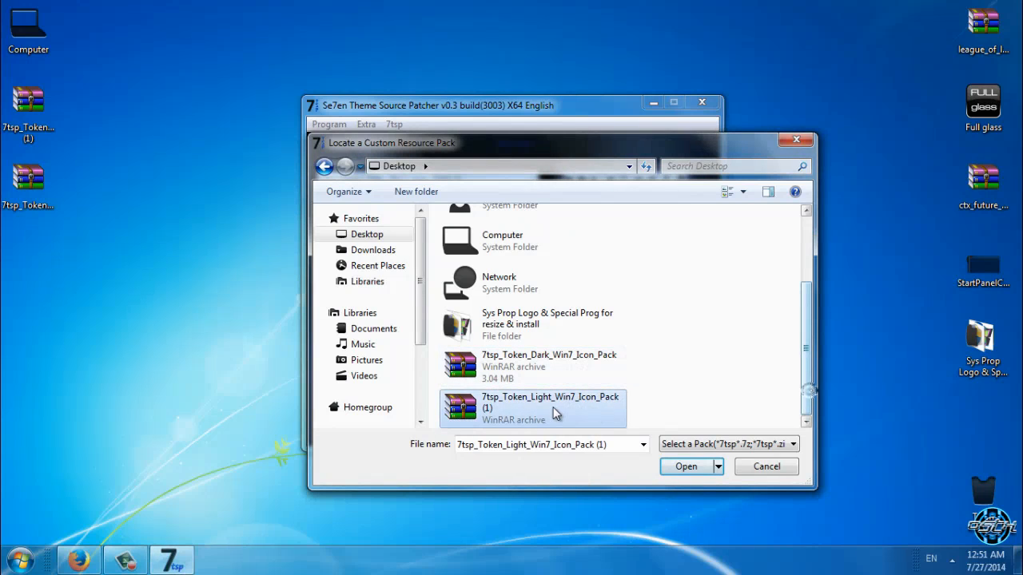
pyautogui.moveTo(539, 420)
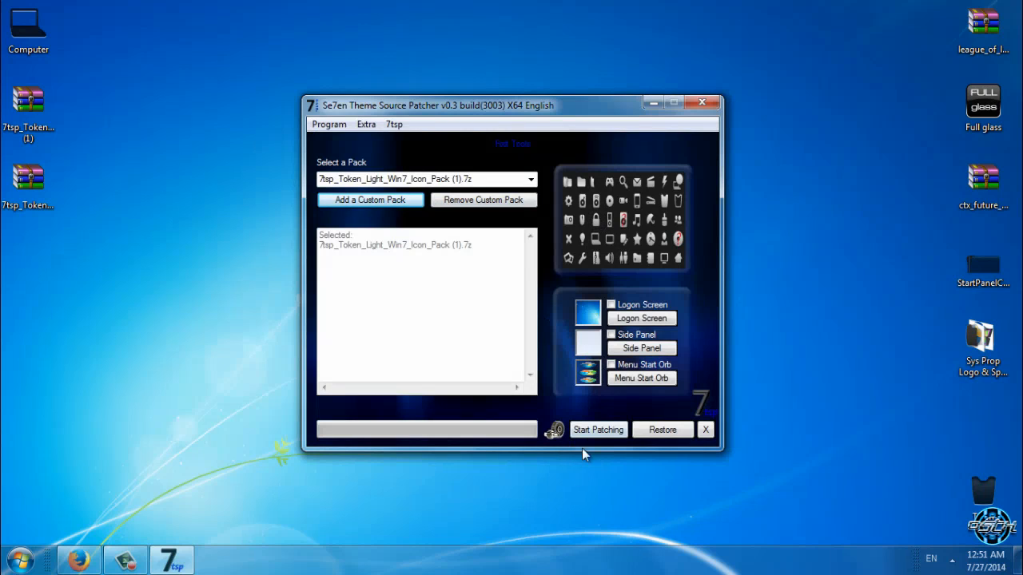
pyautogui.click(598, 429)
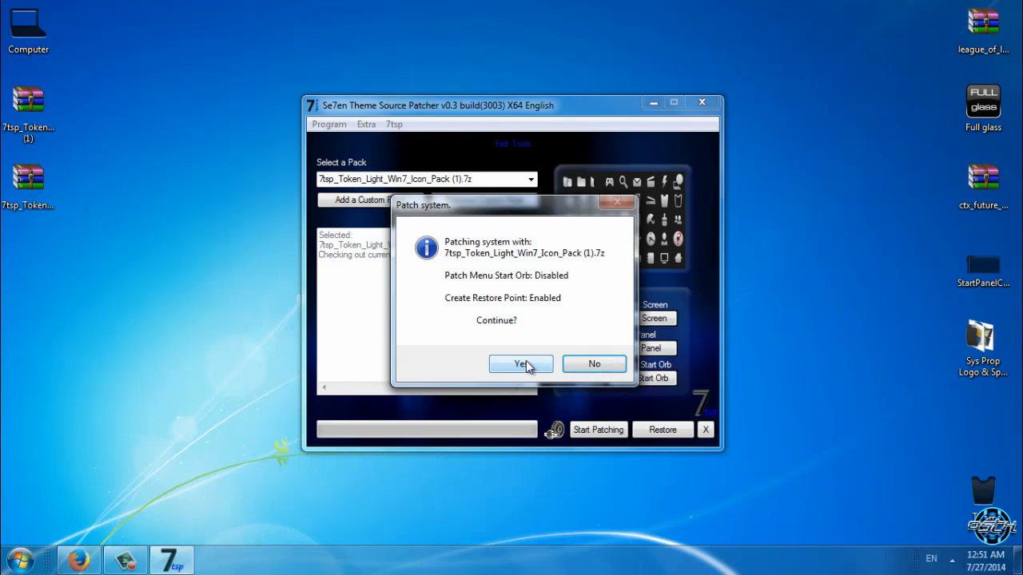
pyautogui.moveTo(534, 377)
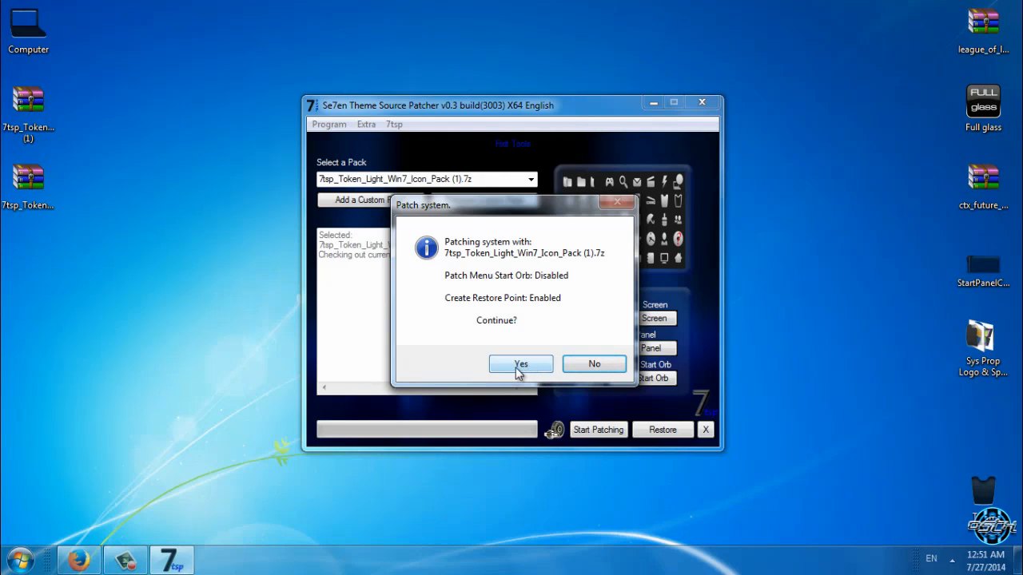
# Step: Confirm the Patch system prompt so Token Light patches 12 files and asks to reboot
pyautogui.click(520, 364)
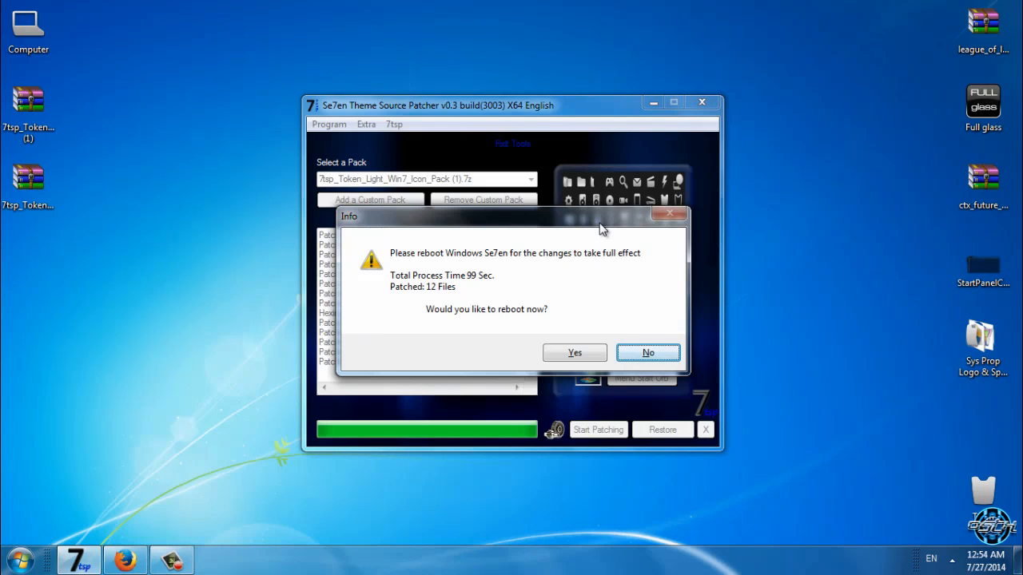
pyautogui.moveTo(569, 290)
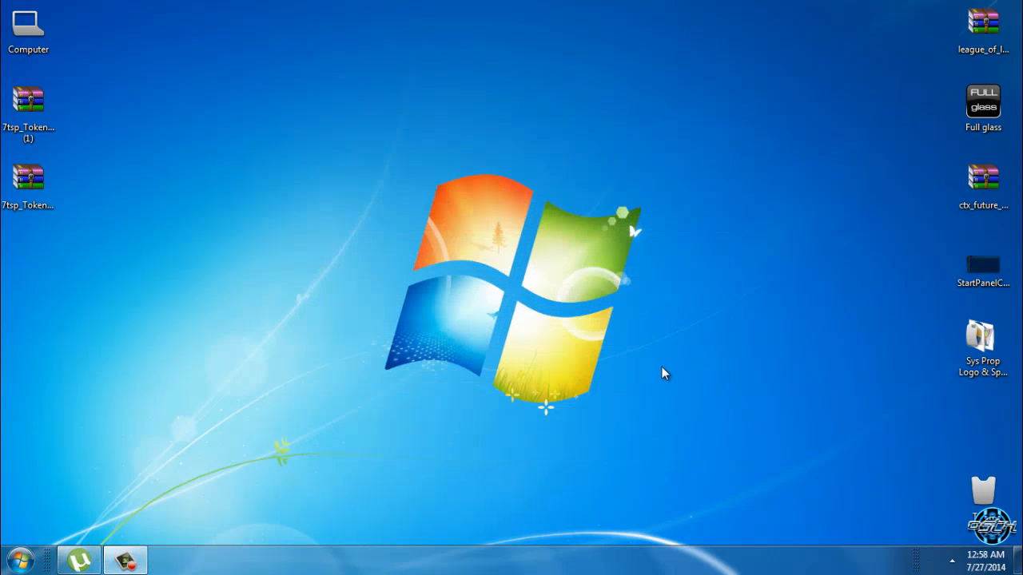
pyautogui.moveTo(311, 314)
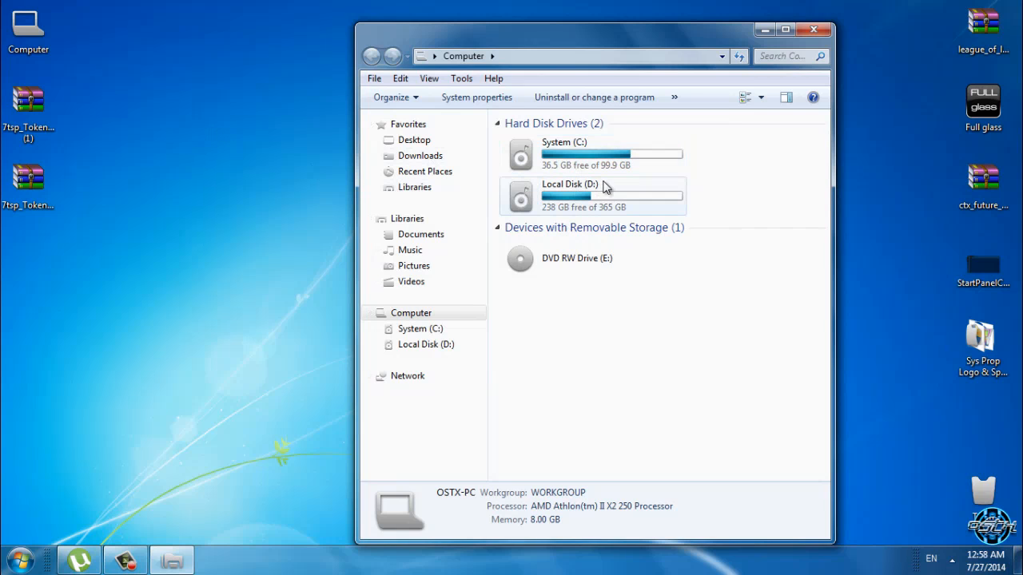
# Step: Close the Computer window after inspecting its light-style drive icons
pyautogui.click(814, 29)
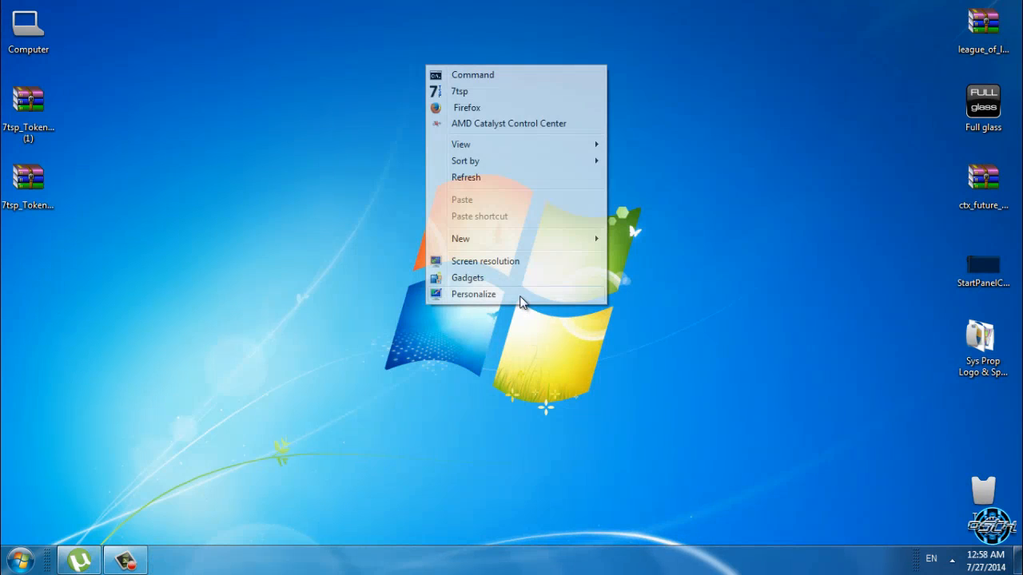
# Step: Open Personalize and apply the Razer theme from the Installed Themes list
pyautogui.click(473, 295)
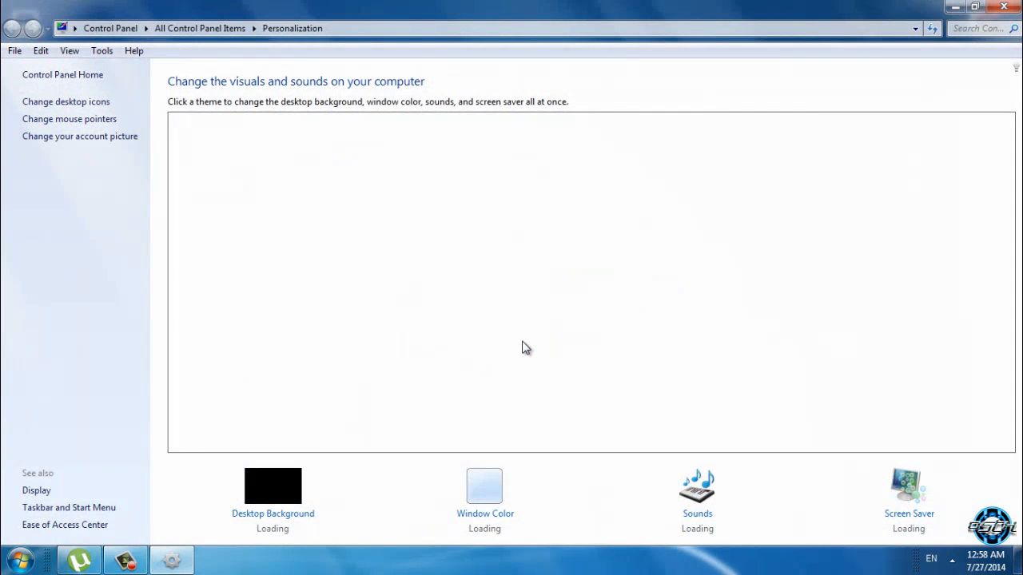
pyautogui.moveTo(526, 355)
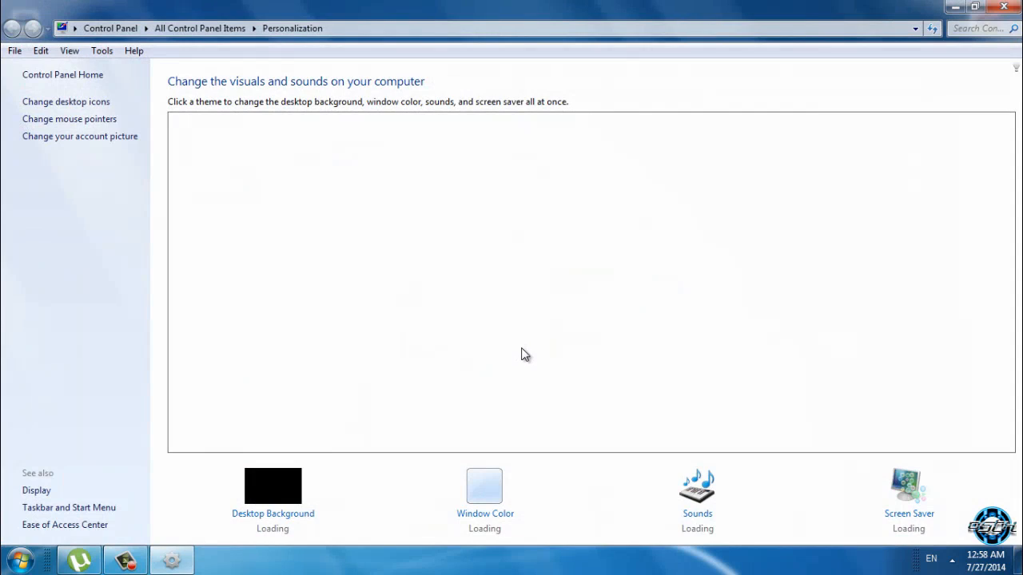
pyautogui.moveTo(524, 359)
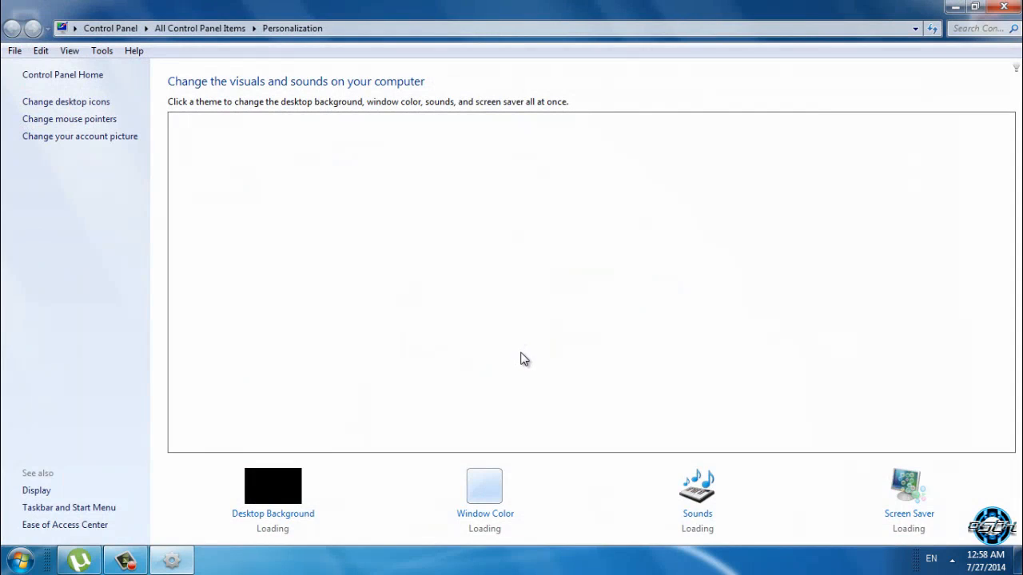
pyautogui.moveTo(523, 360)
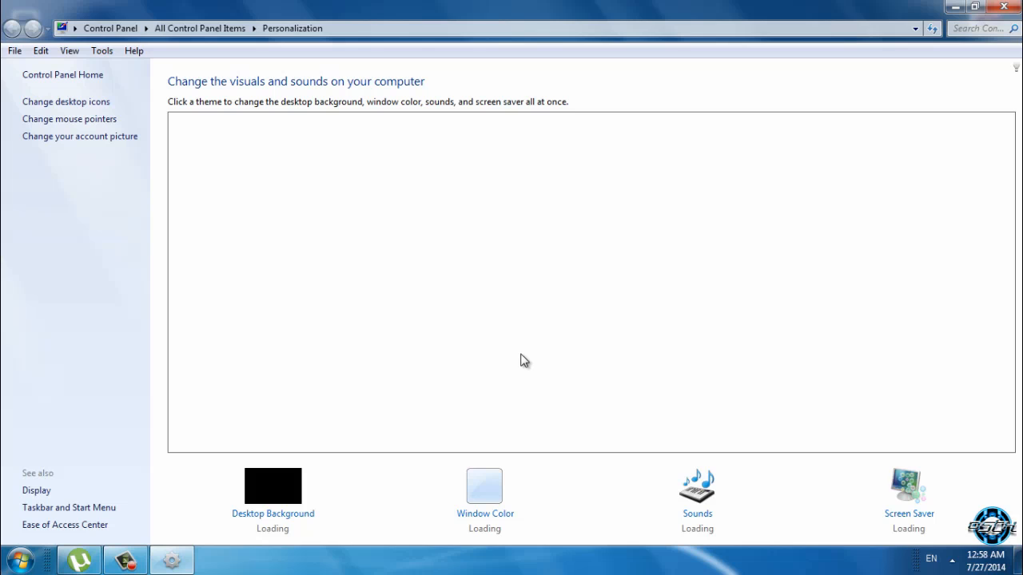
pyautogui.moveTo(614, 394)
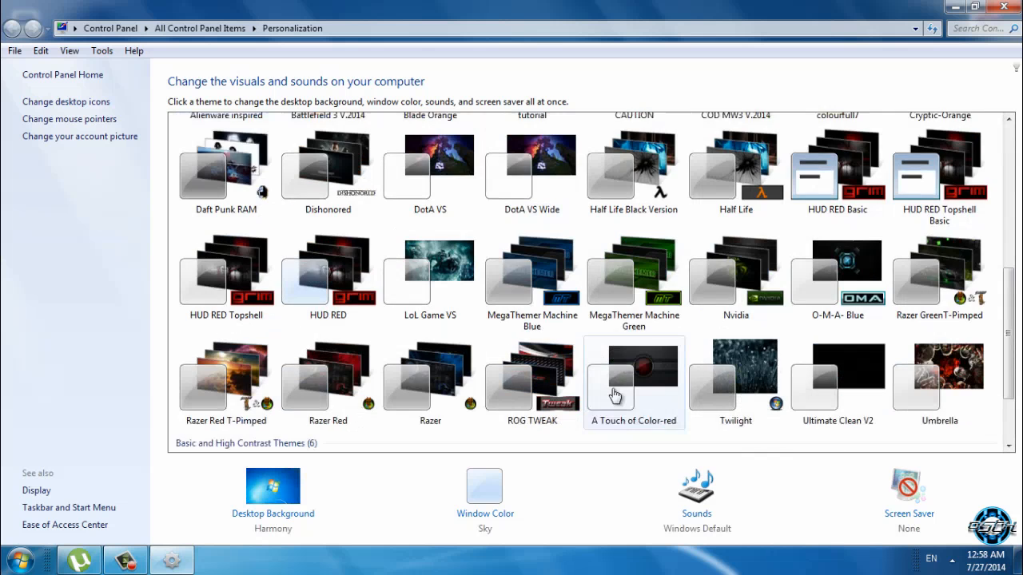
pyautogui.scroll(-3)
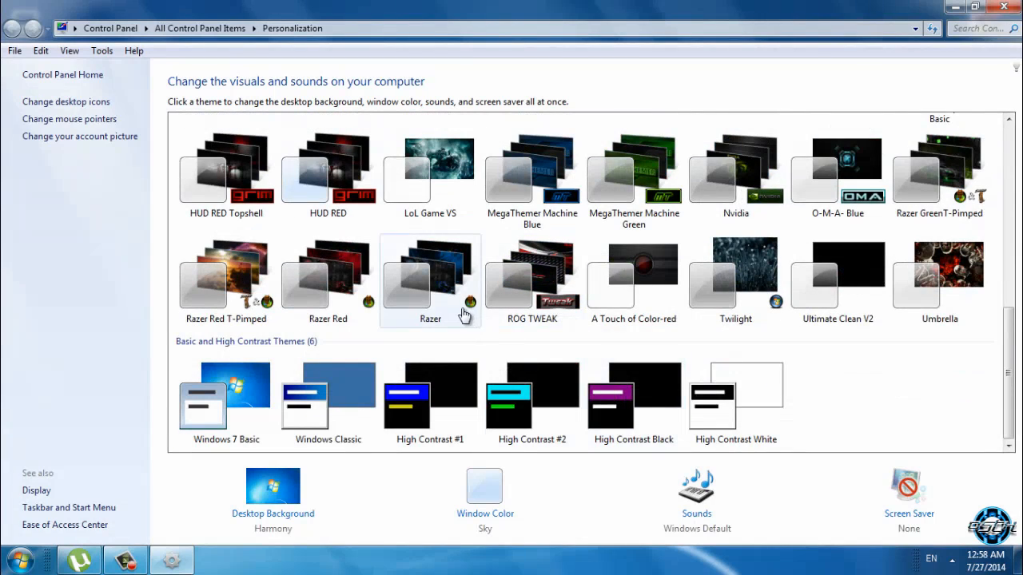
pyautogui.click(430, 275)
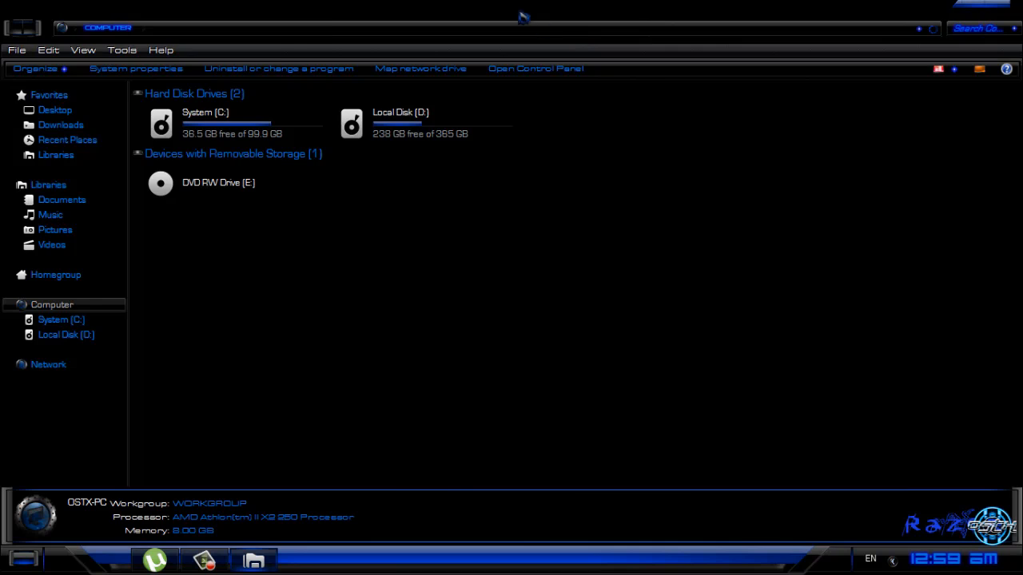
pyautogui.moveTo(583, 9)
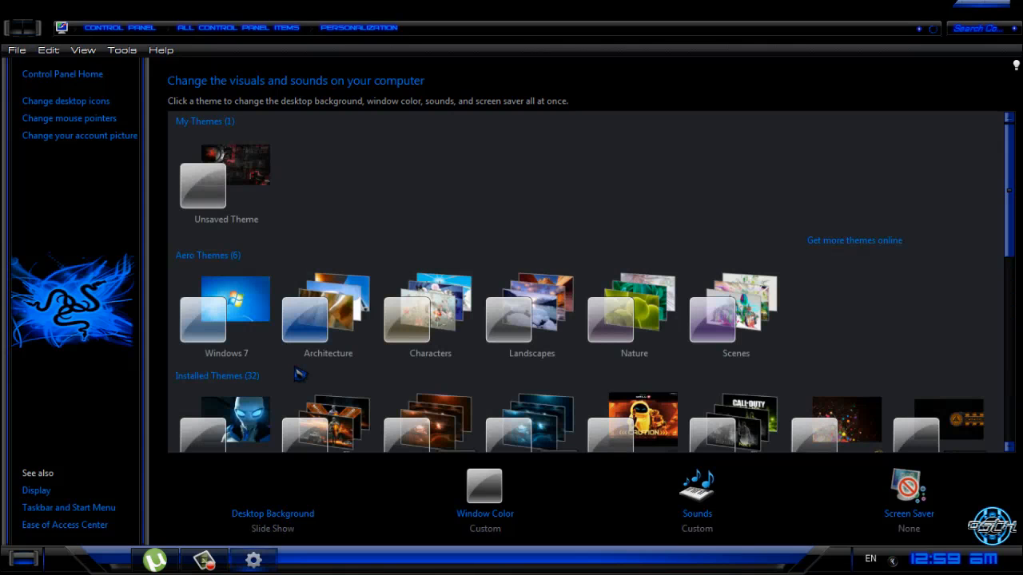
# Step: Switch back to the default Windows 7 Aero theme
pyautogui.click(226, 312)
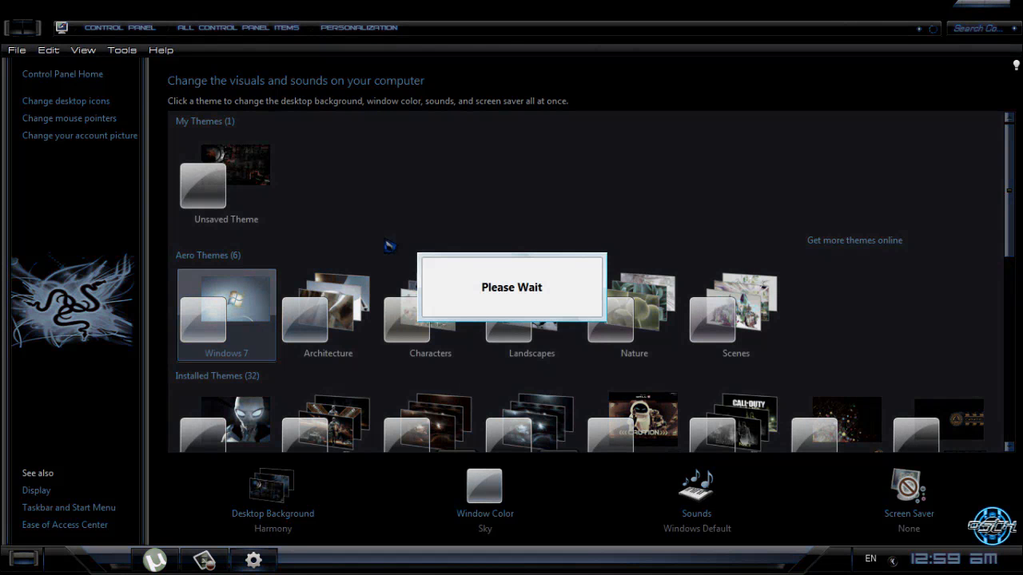
pyautogui.moveTo(727, 146)
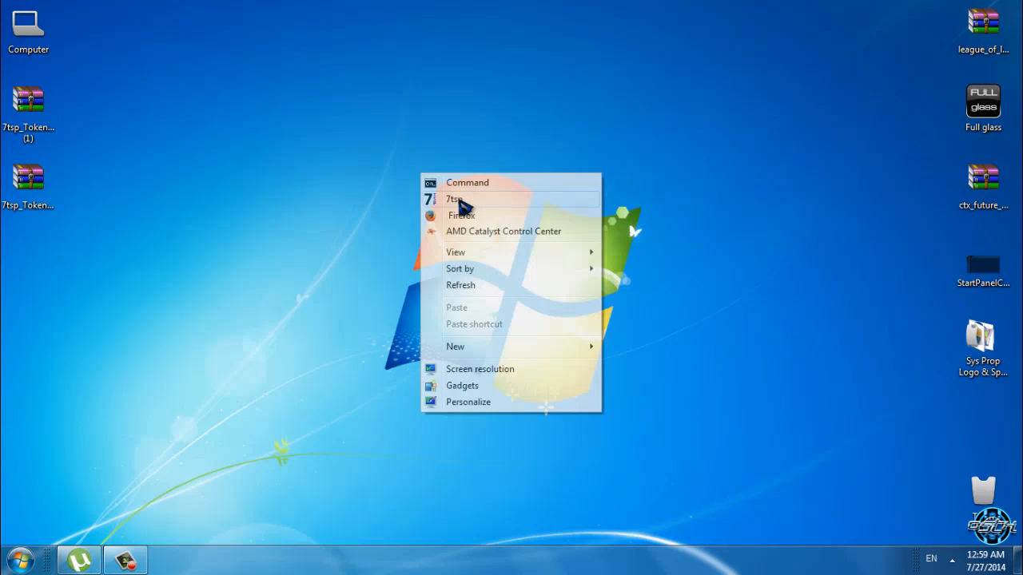
# Step: Launch 7tsp, request a backup restore, decline it with No, and close the patcher
pyautogui.click(455, 199)
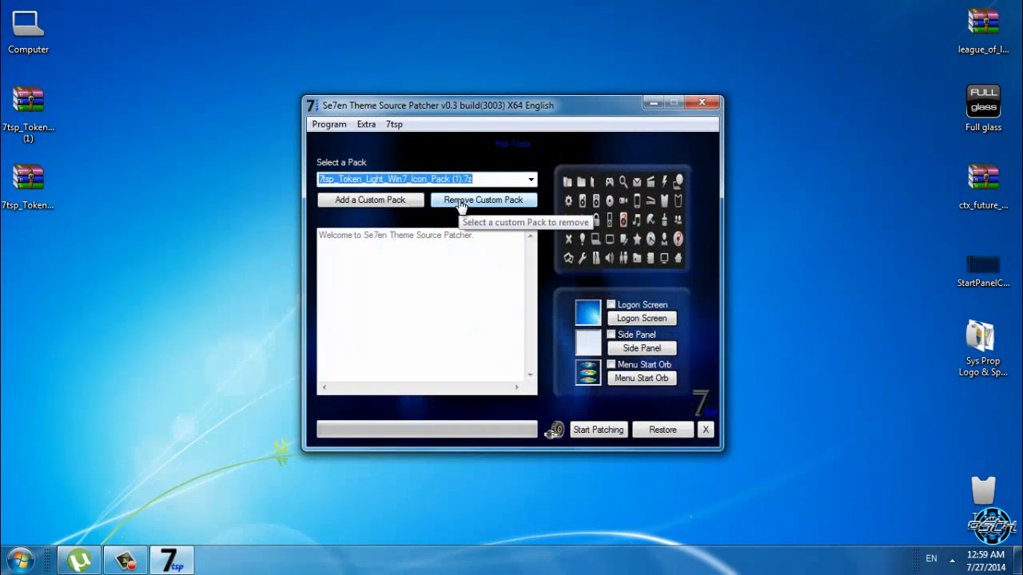
pyautogui.moveTo(494, 263)
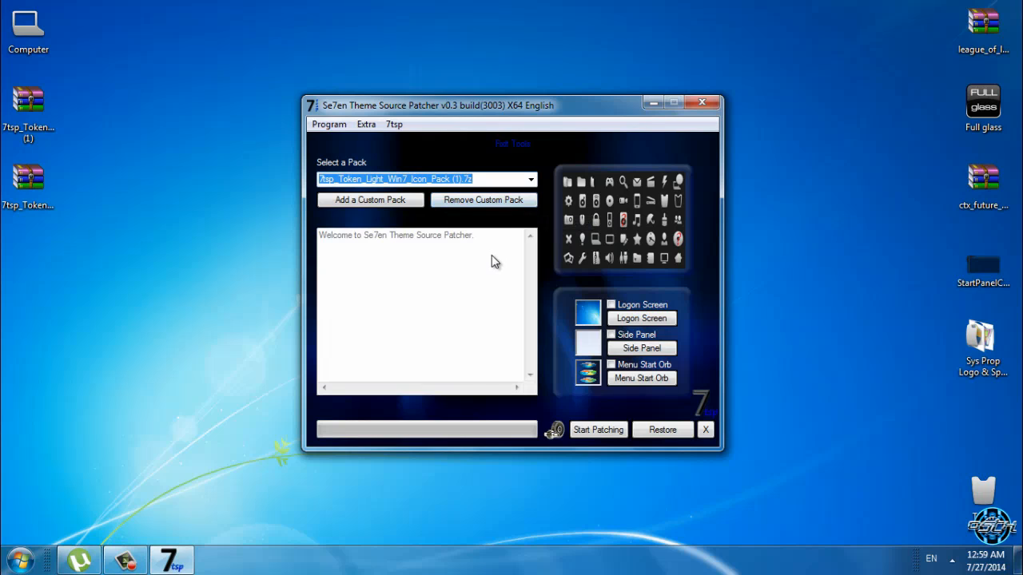
pyautogui.click(662, 430)
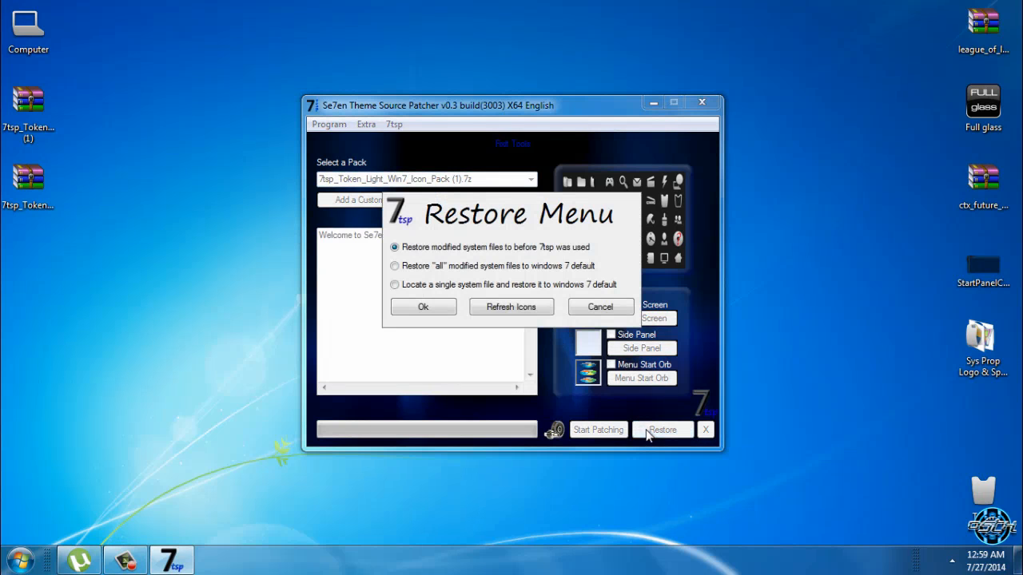
pyautogui.moveTo(547, 251)
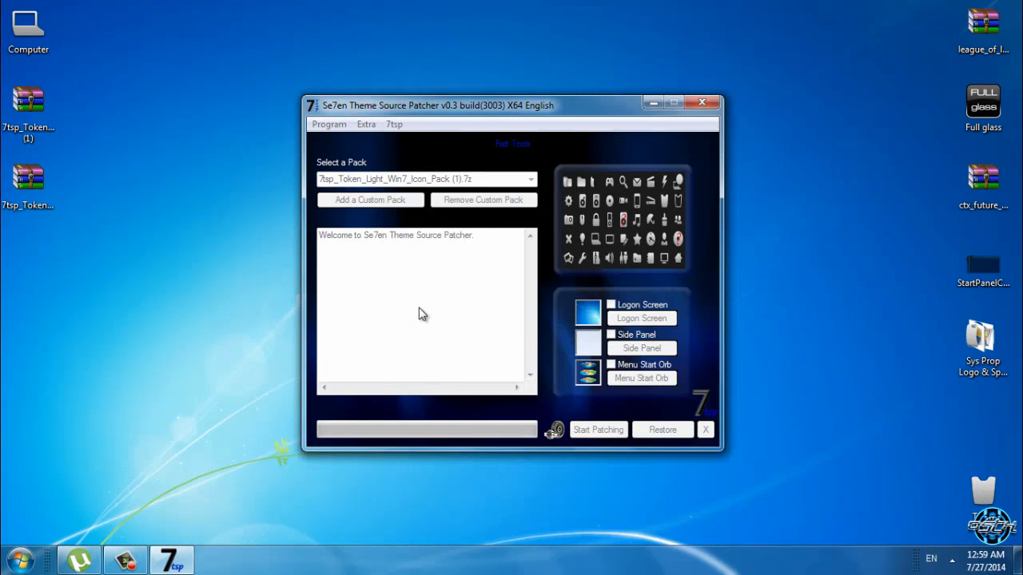
pyautogui.click(662, 430)
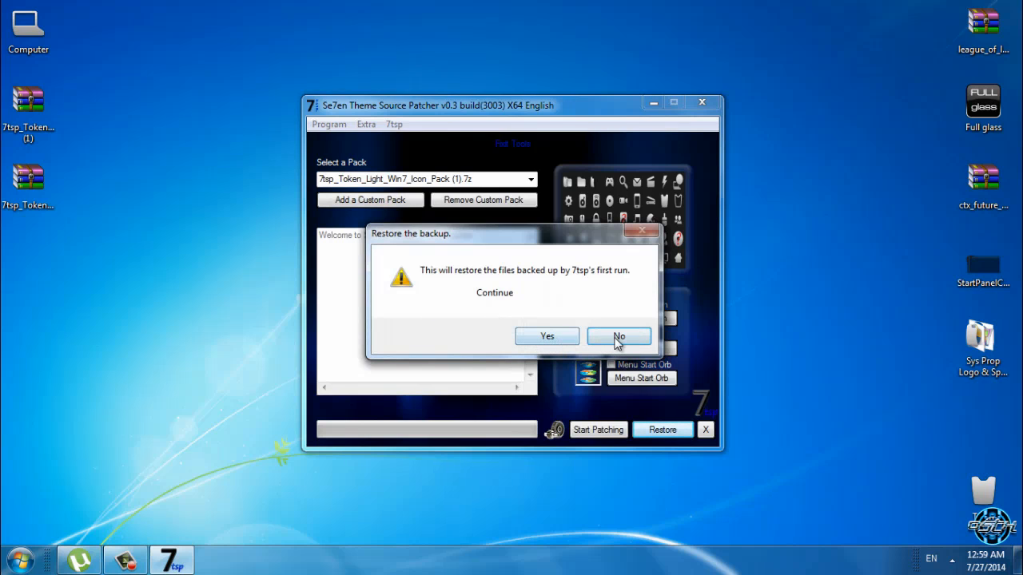
pyautogui.click(618, 335)
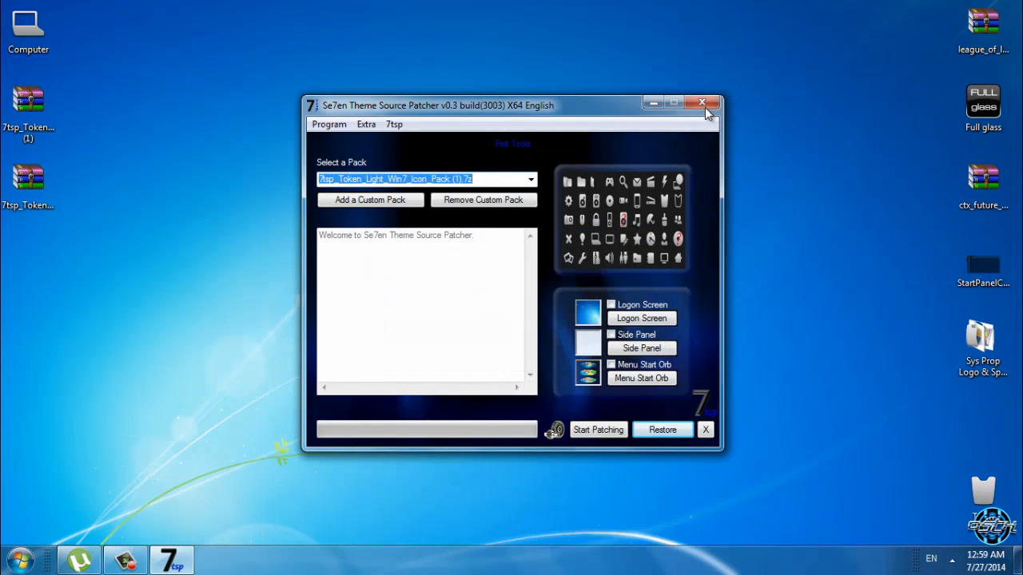
pyautogui.click(702, 103)
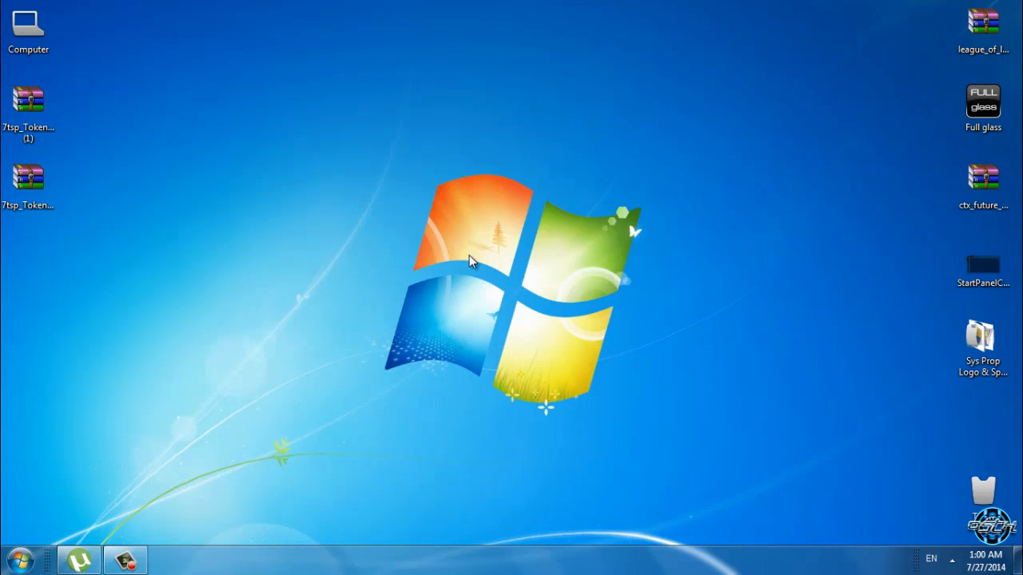
# Step: Open the Start menu and show the shortcut menu for Computer
pyautogui.click(22, 558)
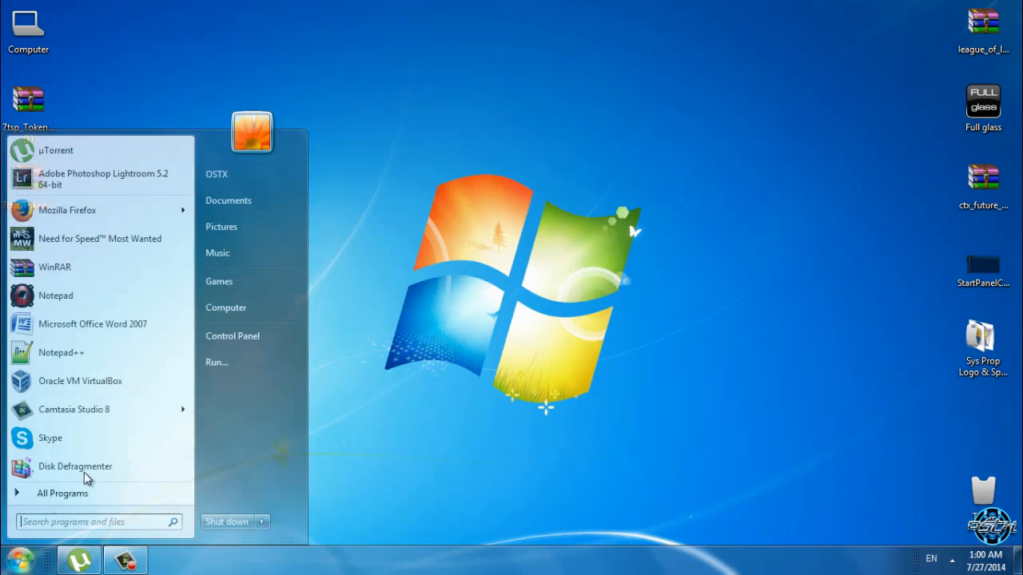
pyautogui.rightClick(226, 308)
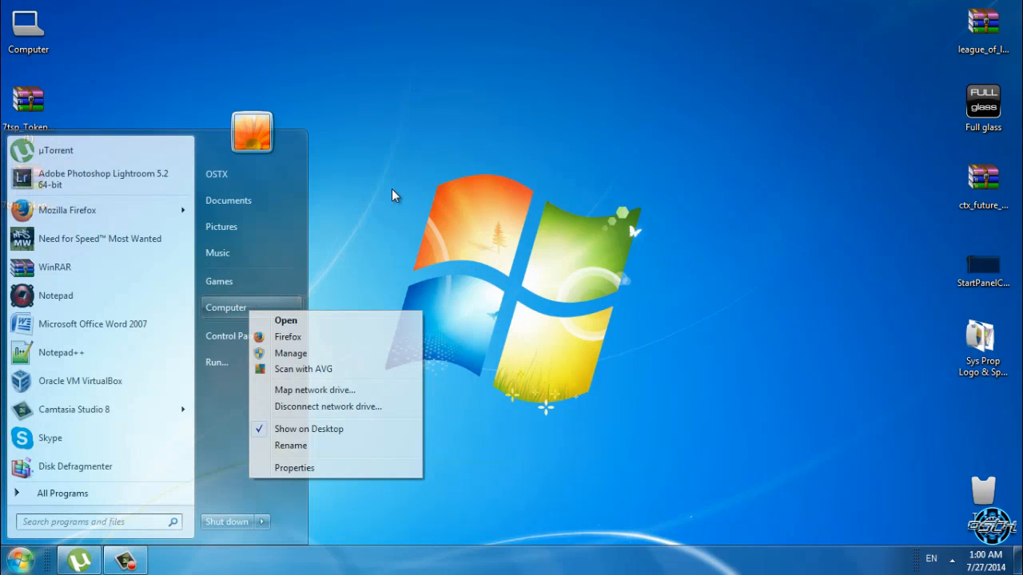